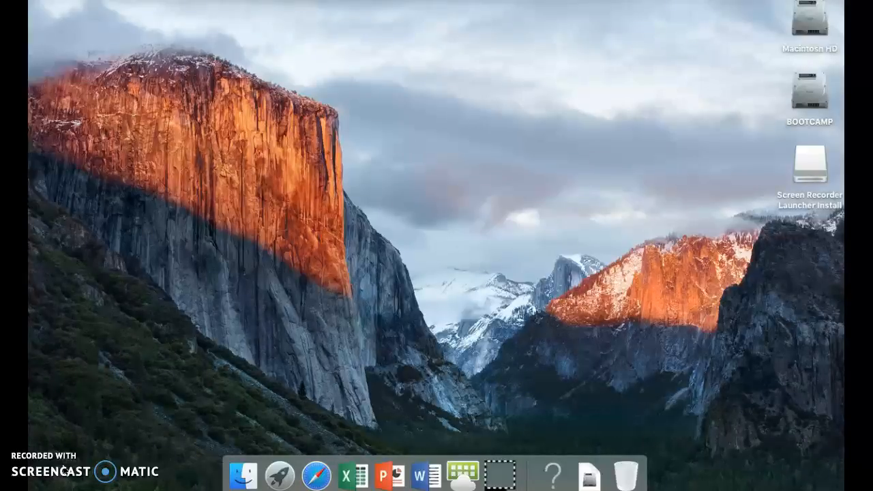
mouse_move(315, 475)
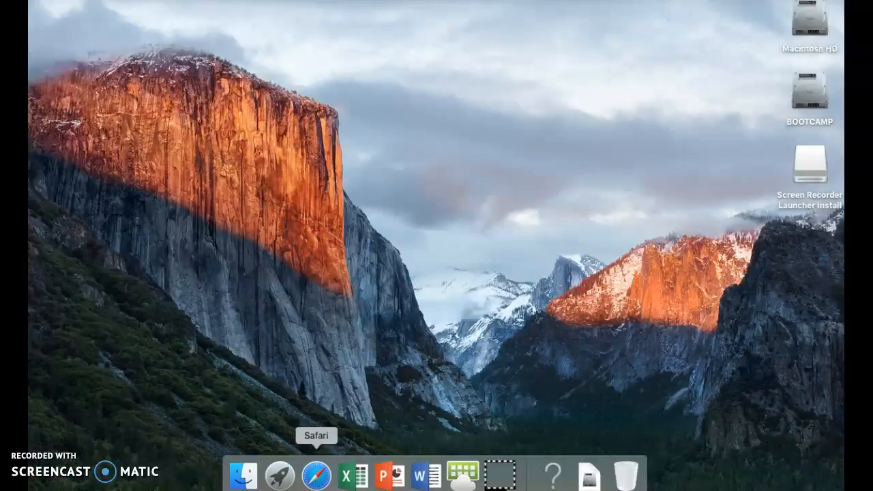
- Open Safari and search for 'Google Slides' from the address bar
left_click(315, 475)
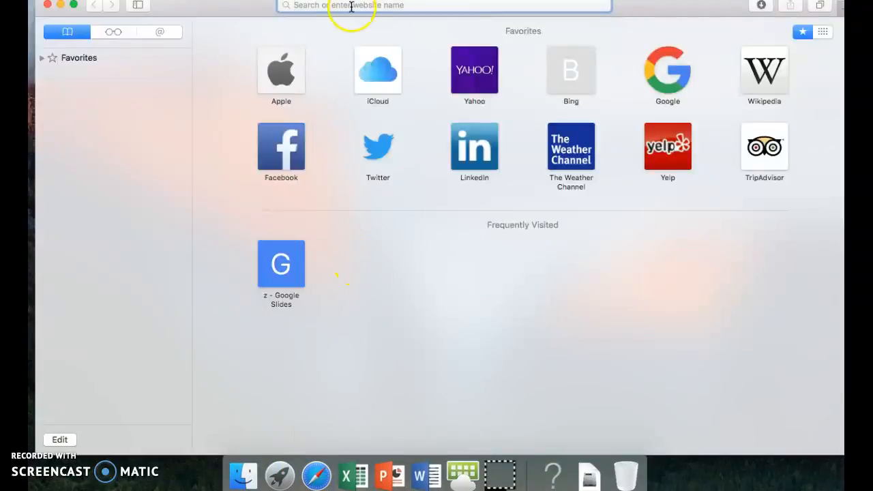
type("G")
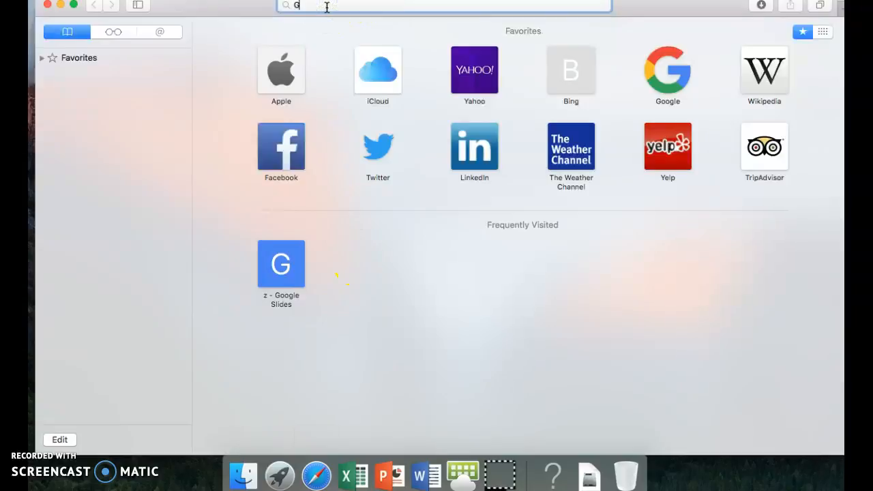
type("OOGLW")
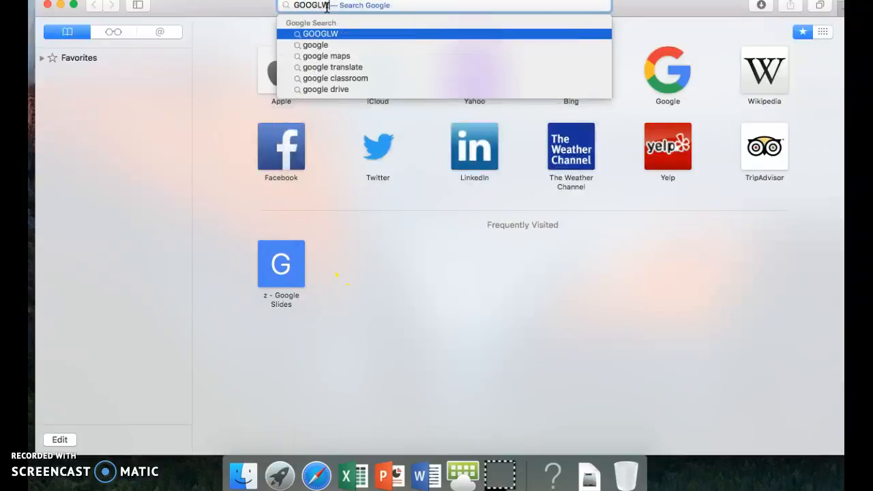
type("E SL")
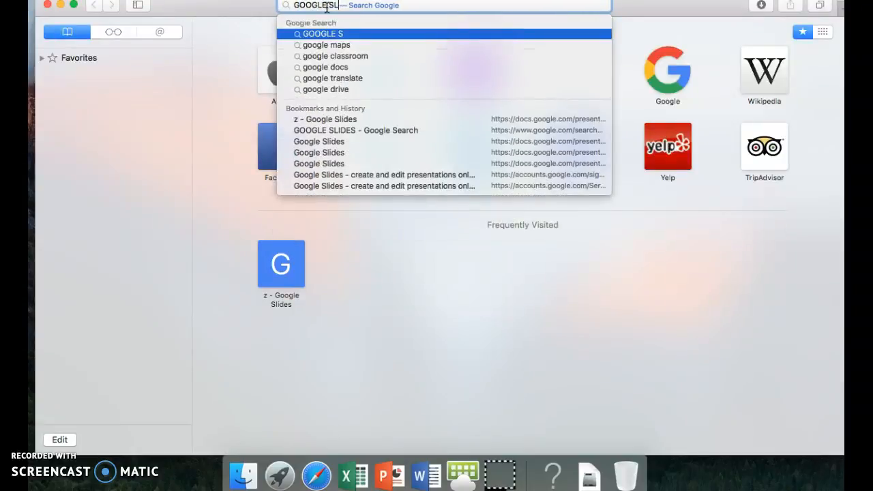
type("LIDEs")
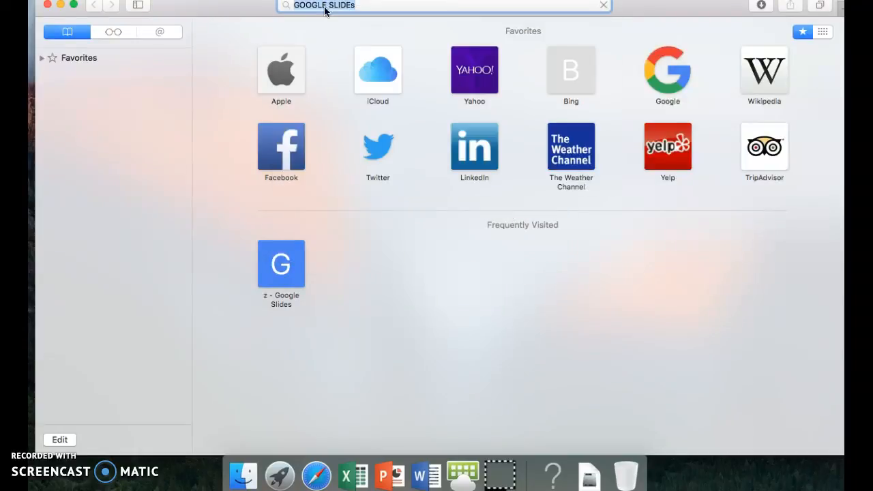
key("Return")
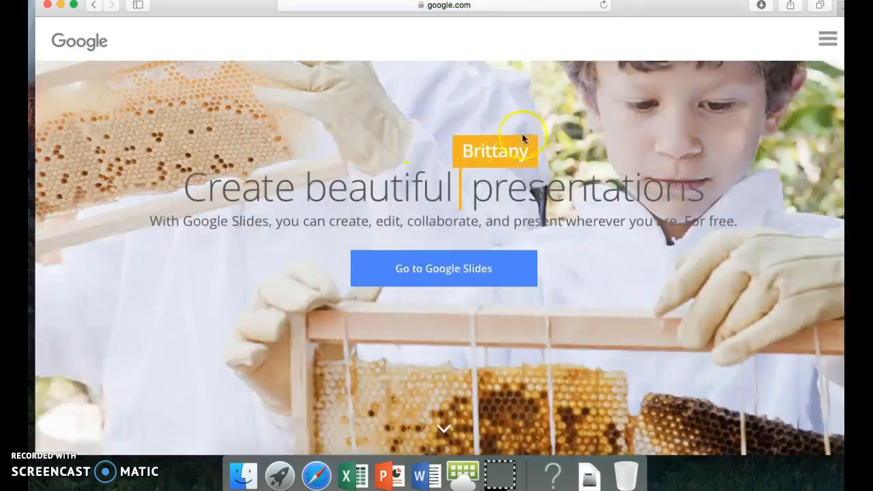
mouse_move(443, 267)
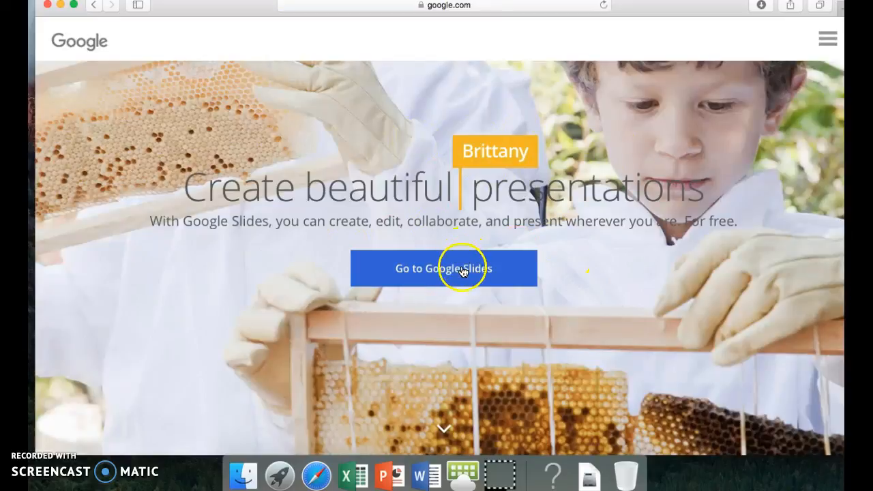
- Go from the Google Slides landing page to the presentations home
left_click(443, 267)
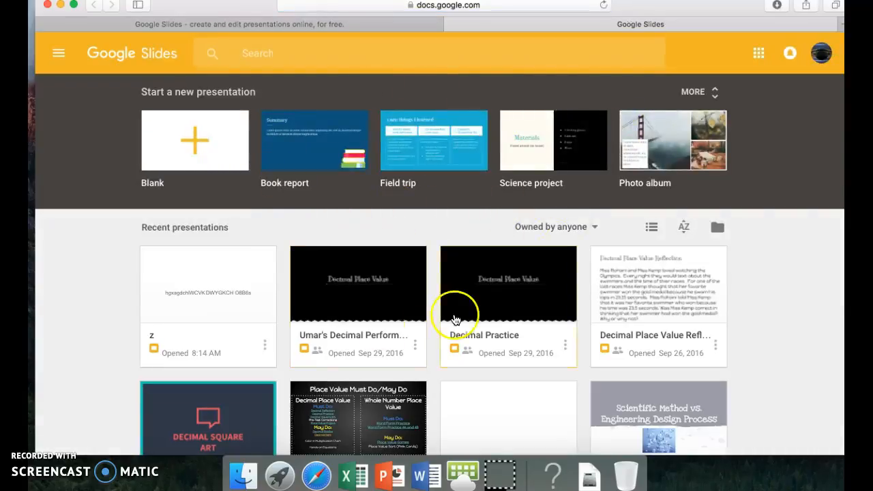
mouse_move(566, 140)
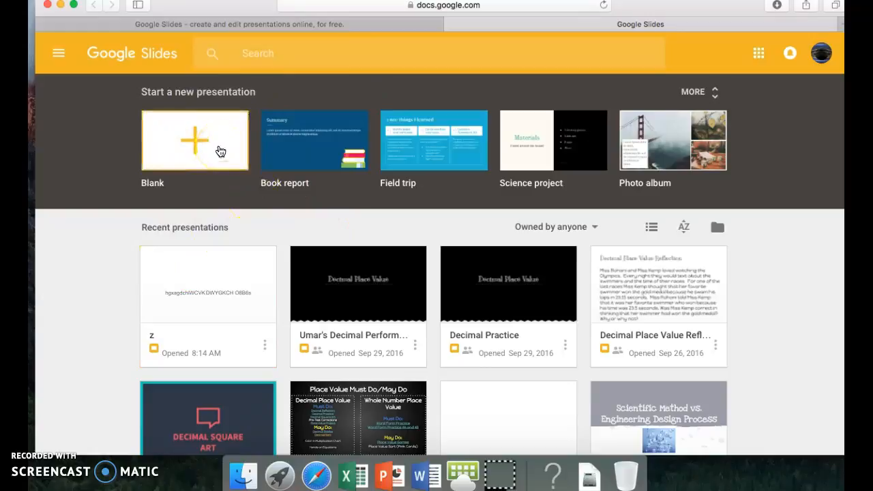
mouse_move(215, 368)
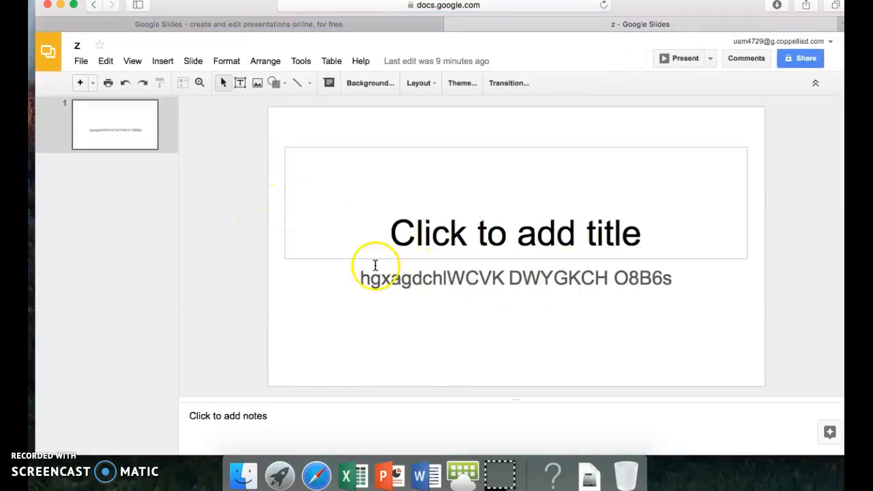
mouse_move(515, 116)
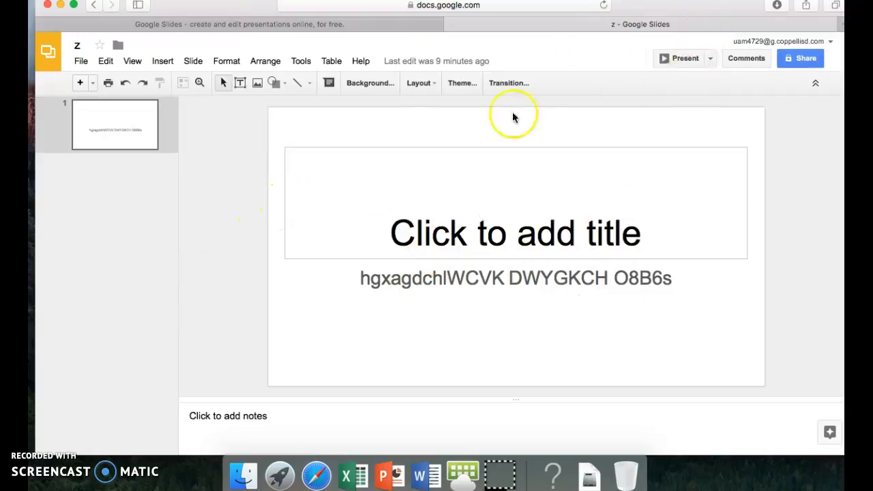
mouse_move(438, 135)
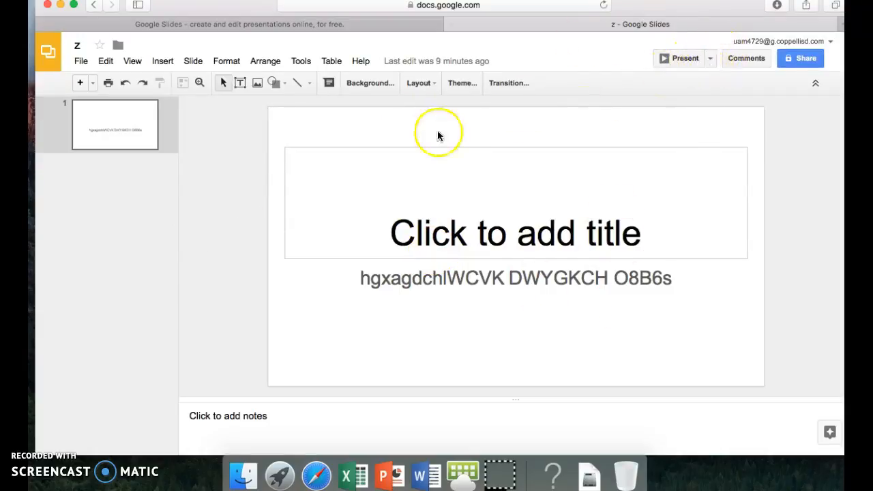
- Give the slide a Flip transition from the Animations panel's transition list
left_click(508, 83)
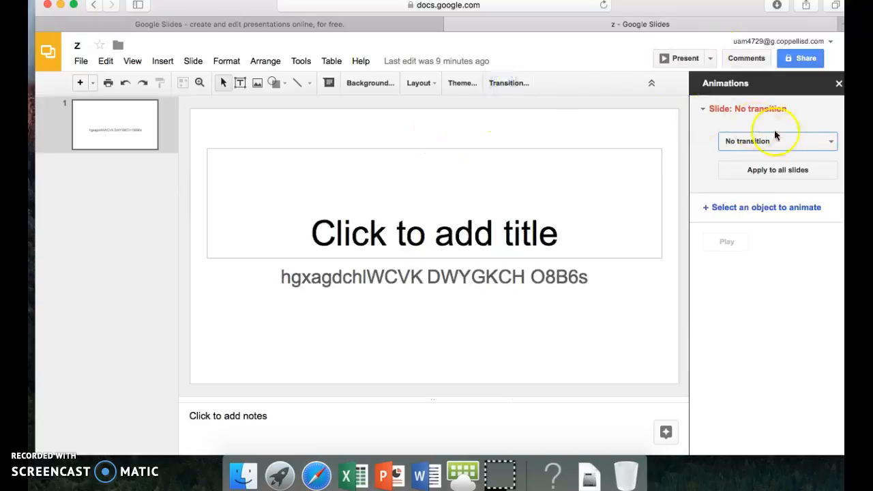
mouse_move(774, 94)
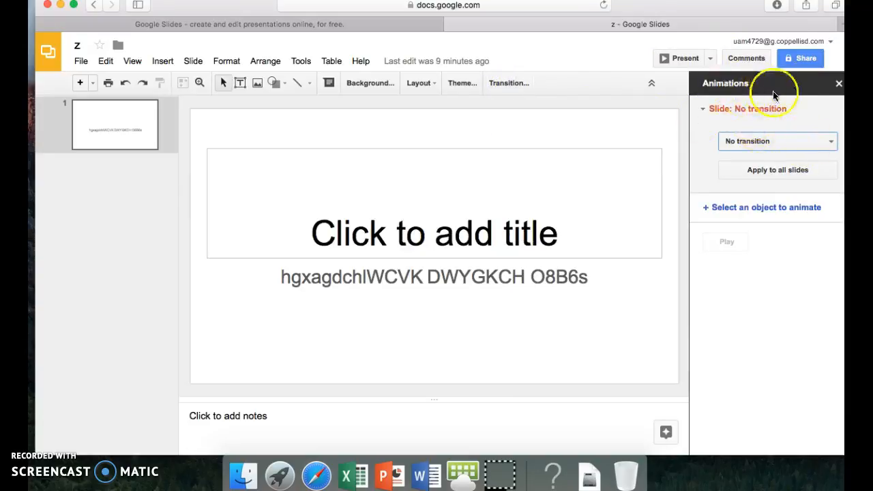
left_click(830, 141)
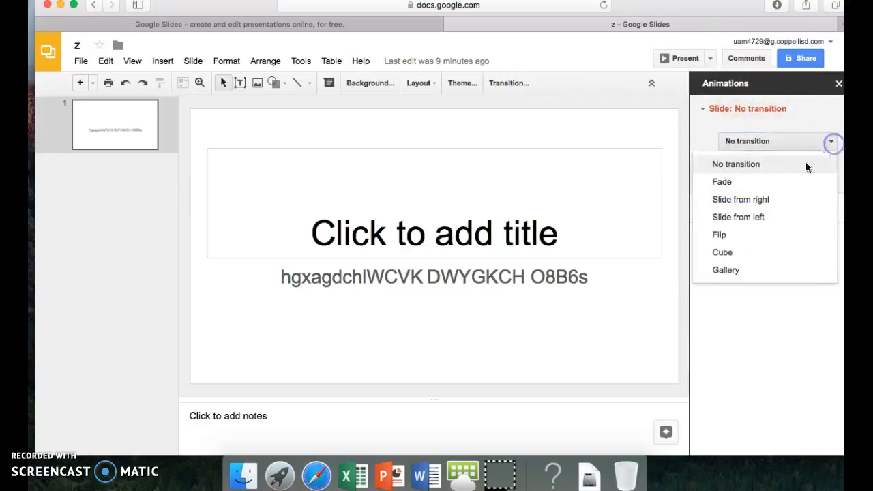
mouse_move(771, 215)
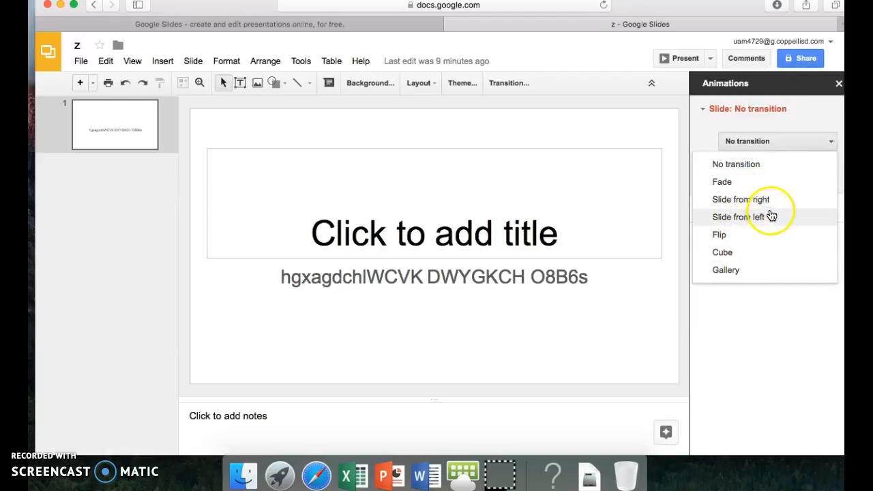
mouse_move(831, 156)
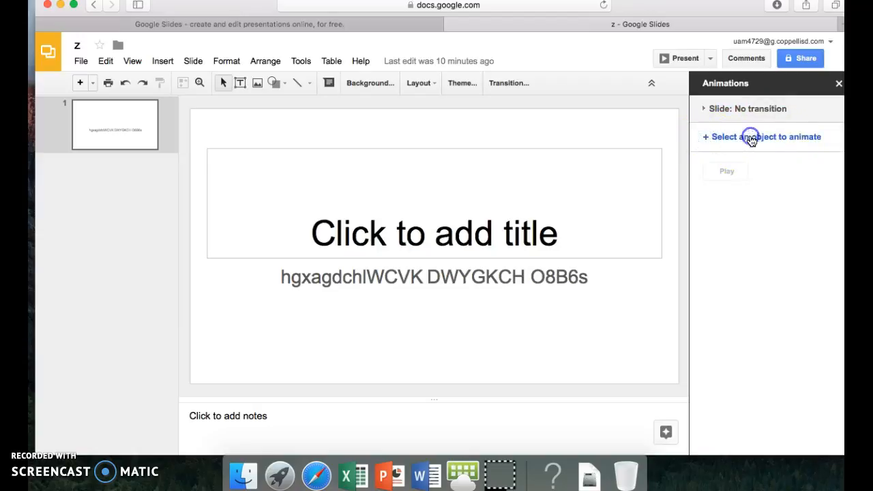
mouse_move(706, 115)
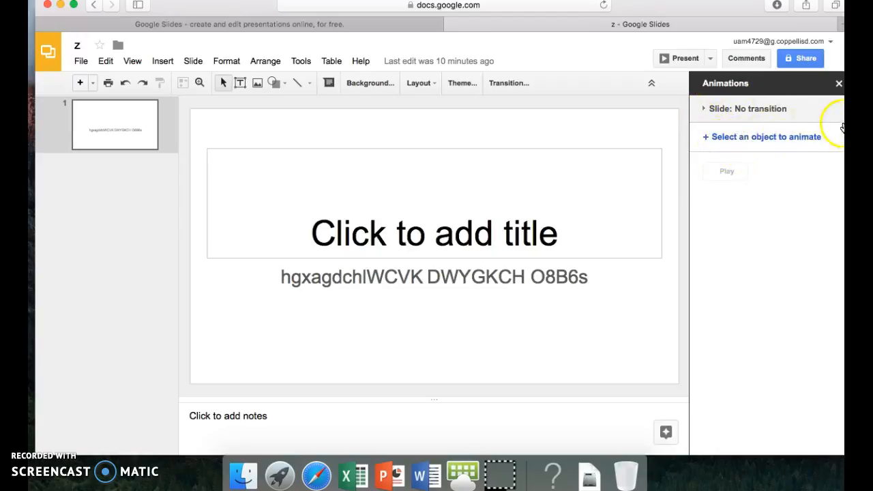
left_click(743, 109)
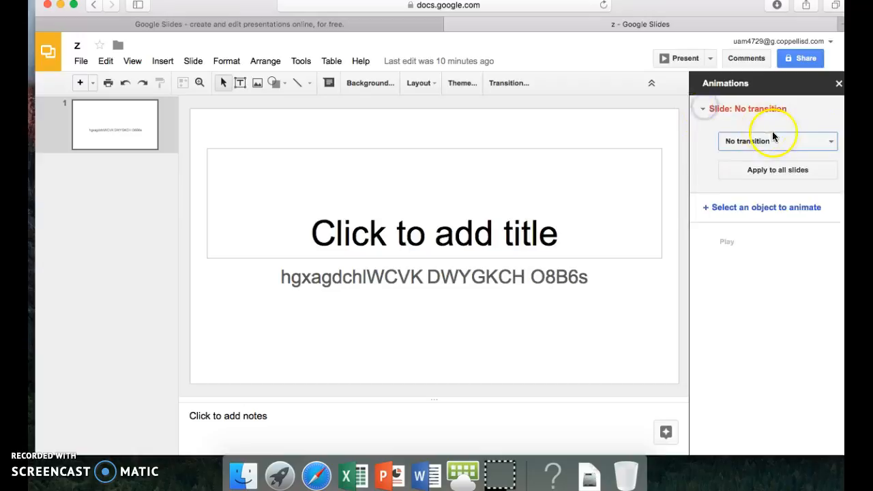
left_click(776, 141)
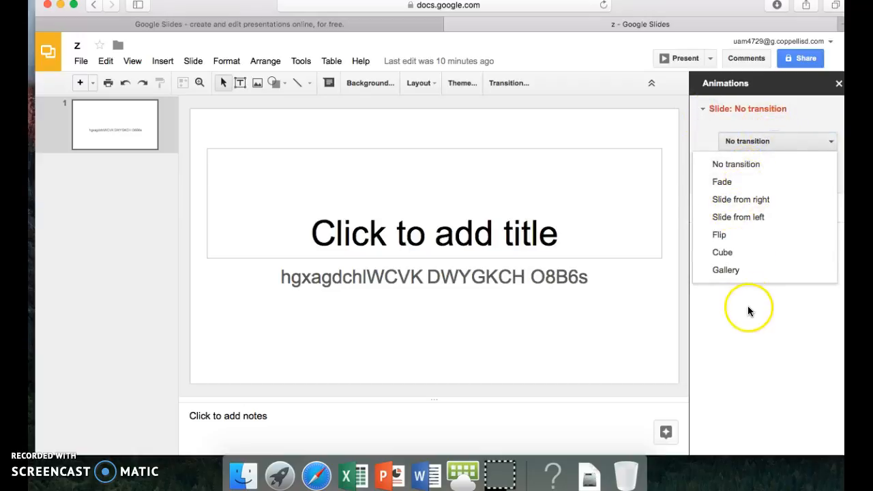
mouse_move(733, 235)
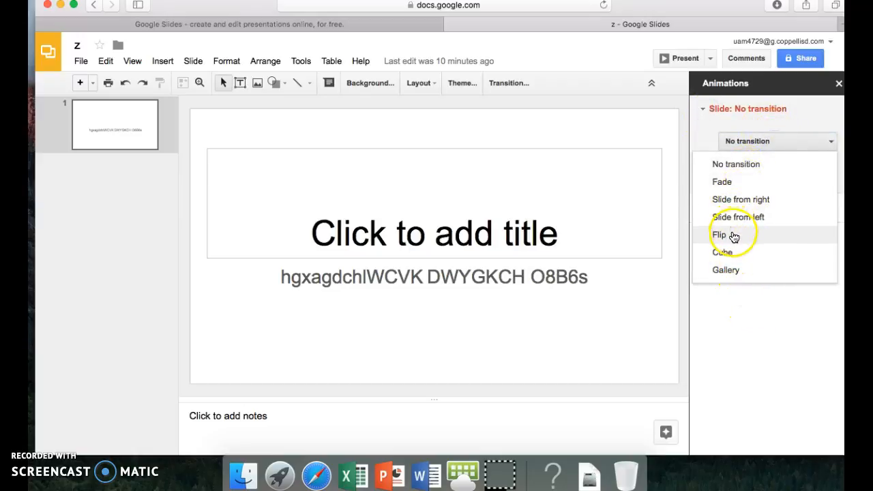
left_click(719, 235)
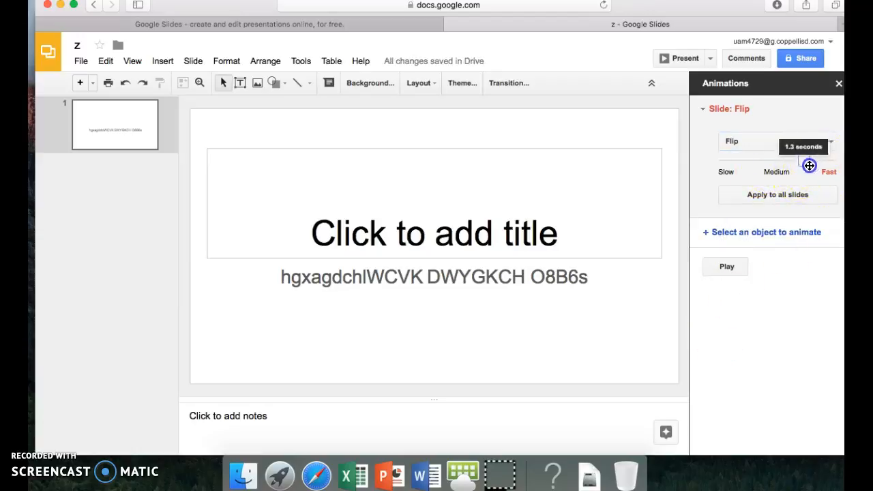
- Set the Flip transition speed to medium, preview it, and close the panel
left_click_drag(808, 166, 774, 171)
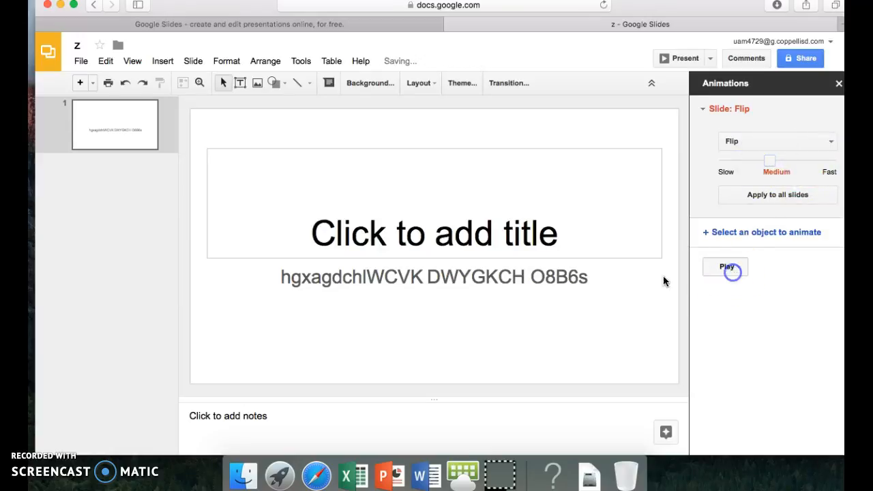
left_click(724, 266)
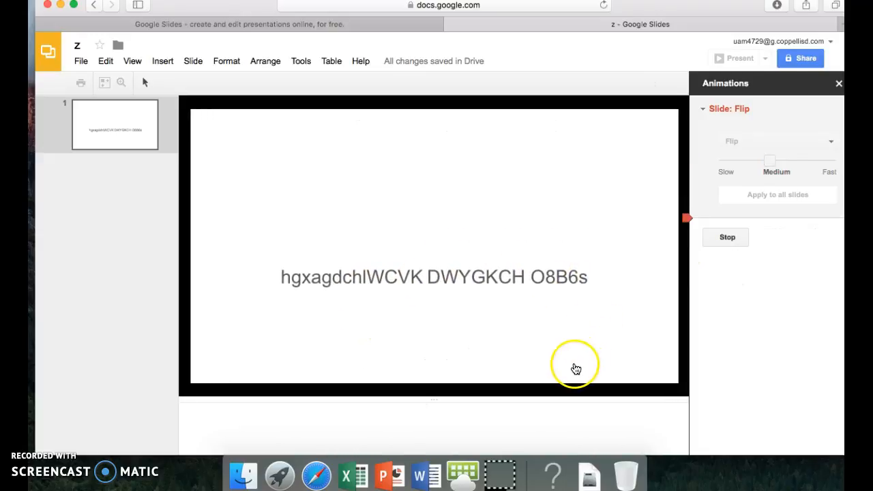
mouse_move(798, 120)
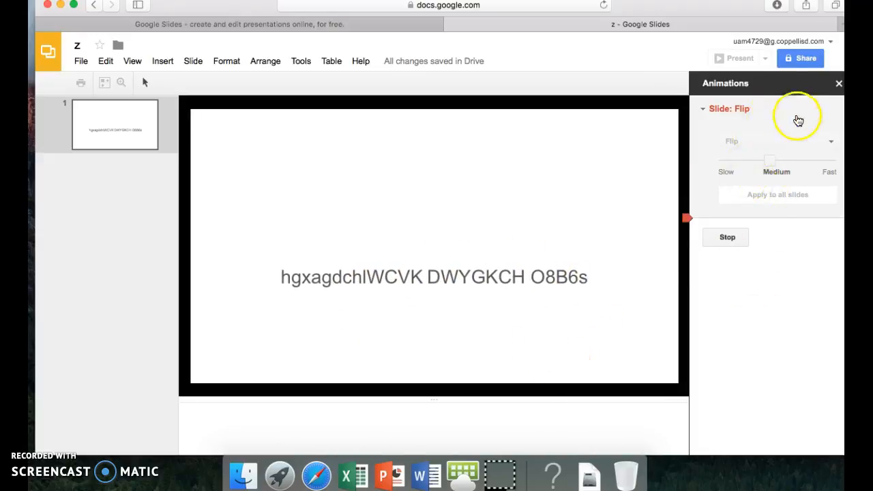
left_click(839, 84)
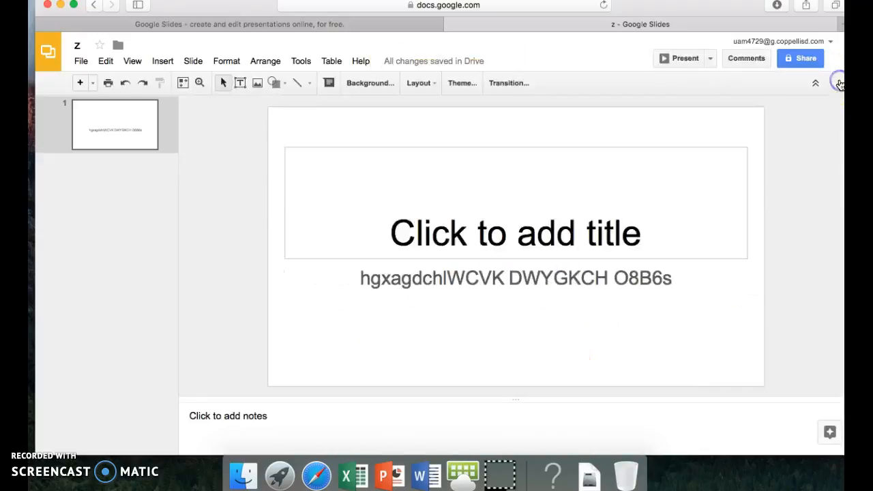
mouse_move(675, 283)
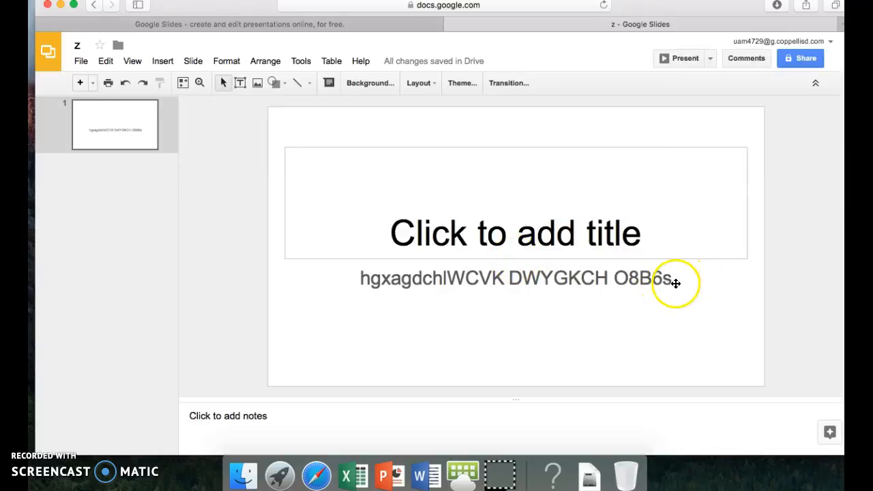
- Select the body text box below the title and reopen the Animations panel
left_click(515, 278)
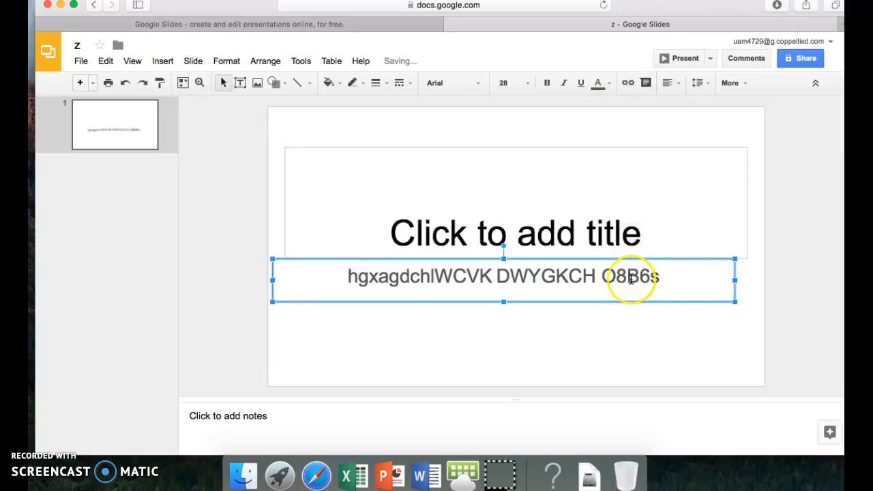
mouse_move(610, 232)
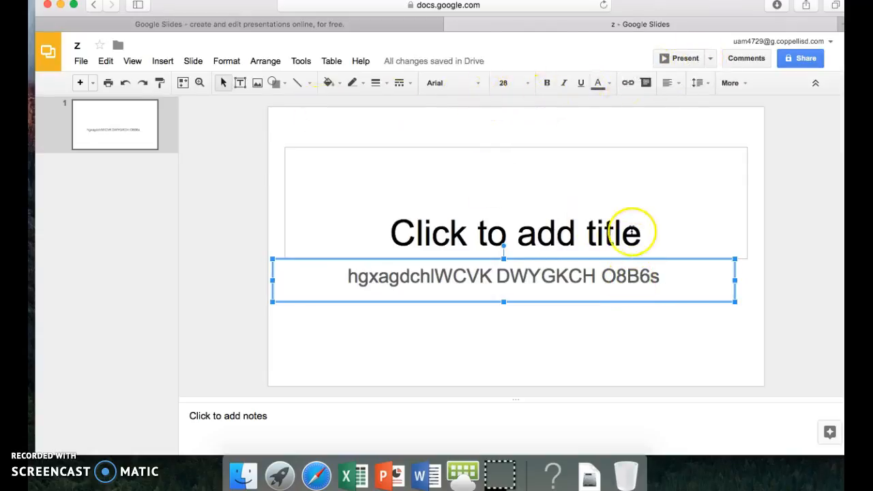
mouse_move(729, 321)
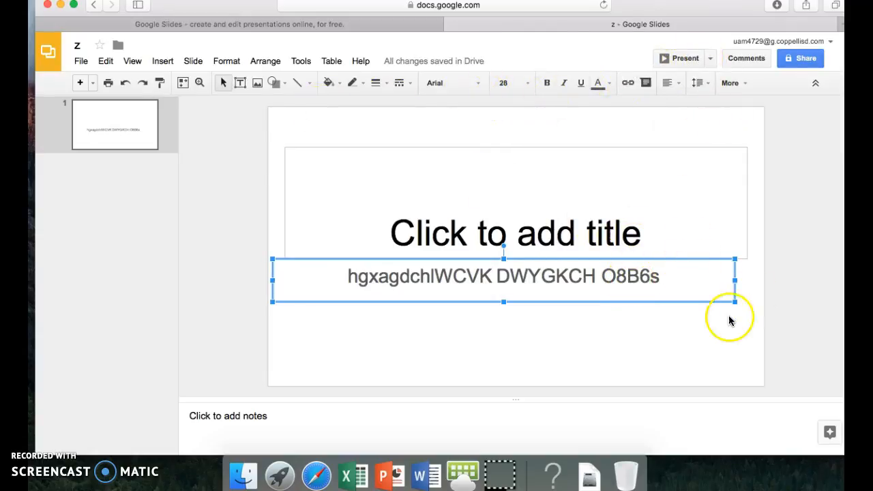
left_click(507, 82)
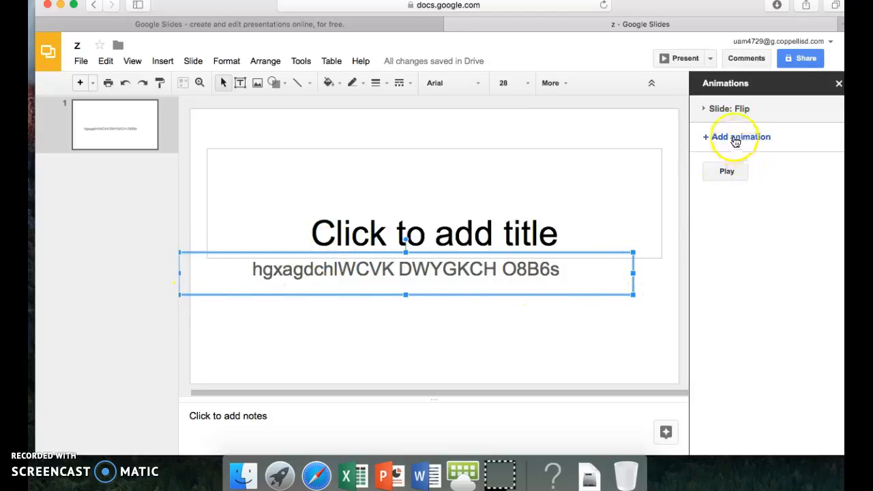
- Add a Spin animation to the body text, after previous at medium speed
left_click(736, 136)
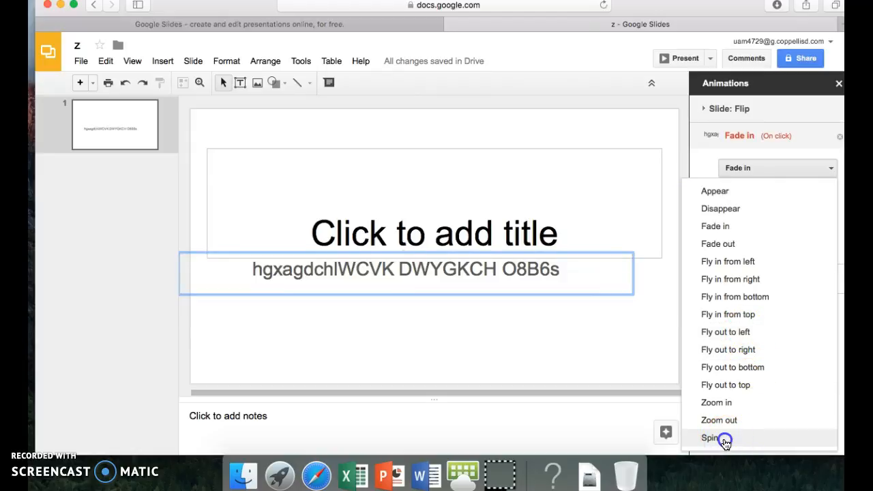
left_click(710, 438)
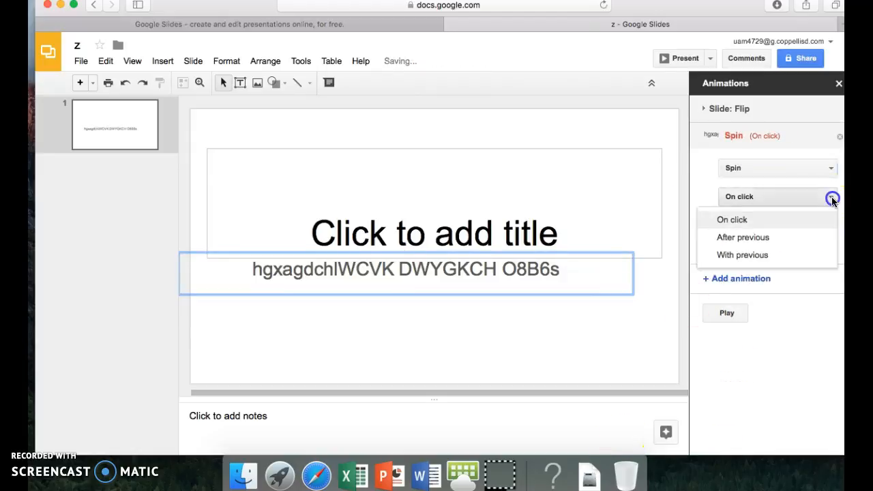
mouse_move(743, 237)
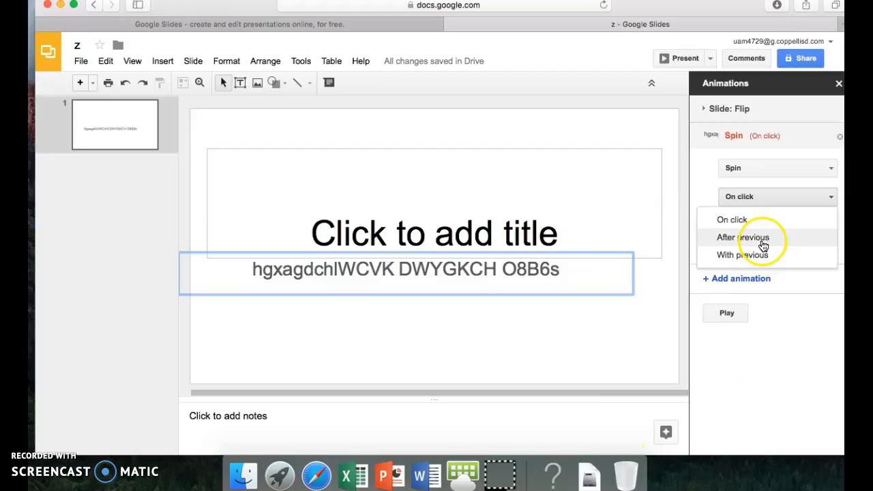
left_click(742, 237)
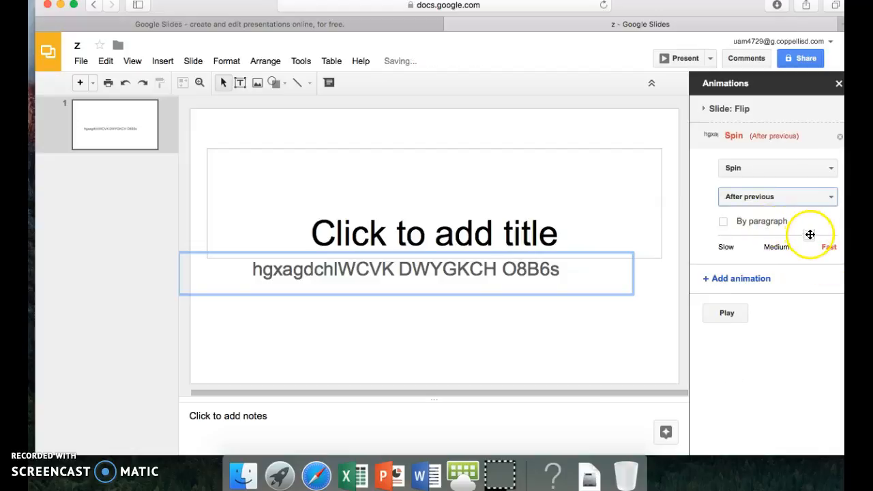
left_click(768, 246)
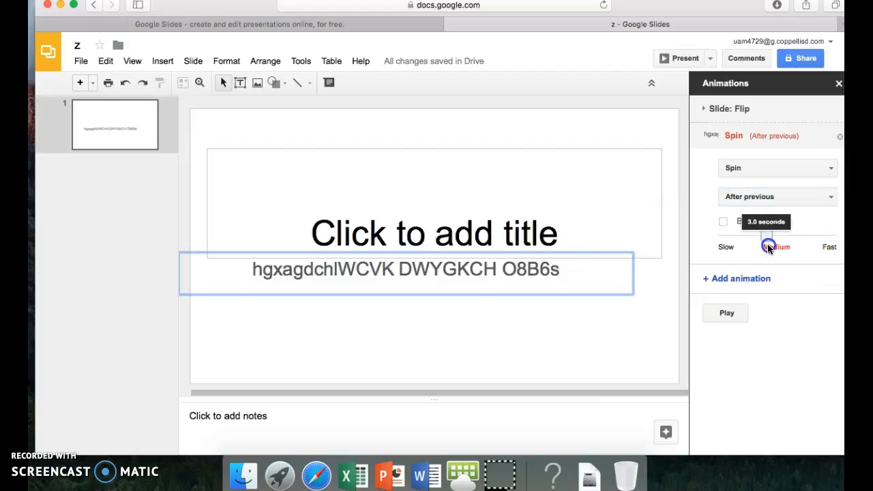
left_click_drag(770, 246, 777, 246)
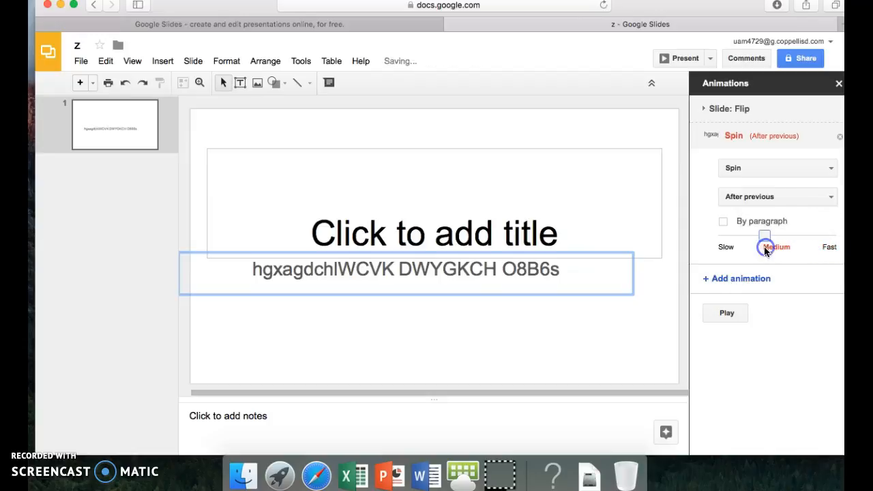
mouse_move(761, 225)
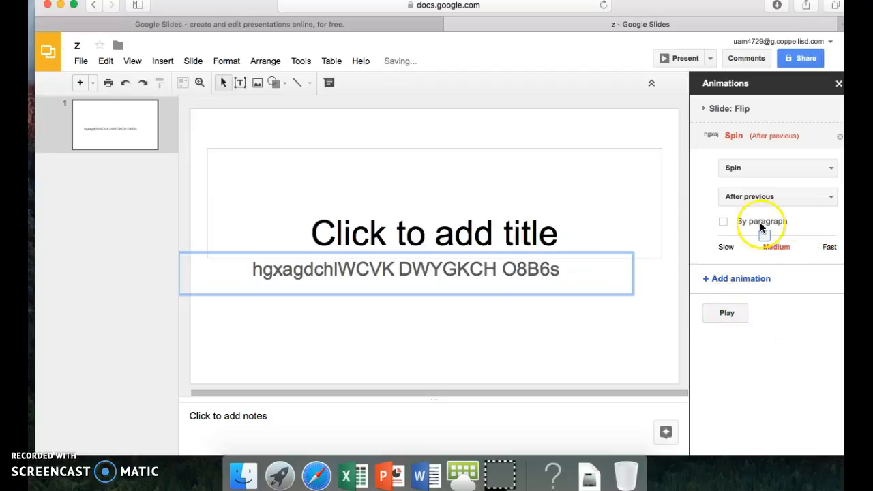
left_click(725, 312)
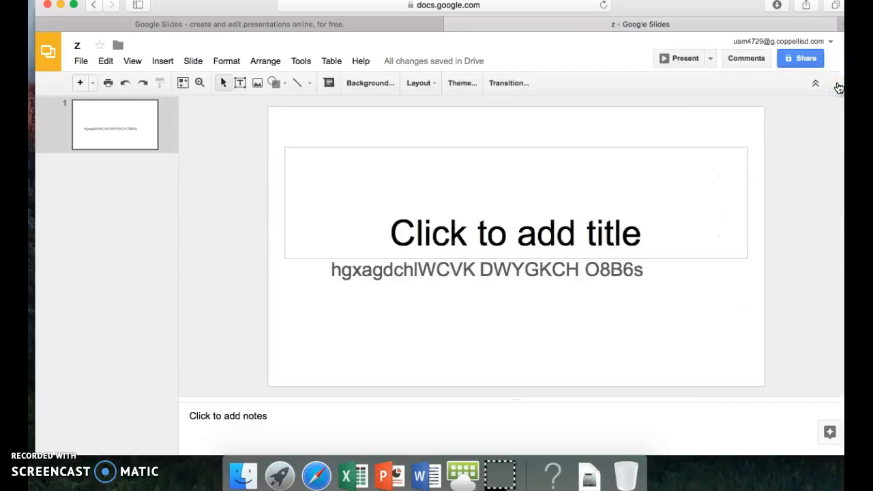
mouse_move(830, 296)
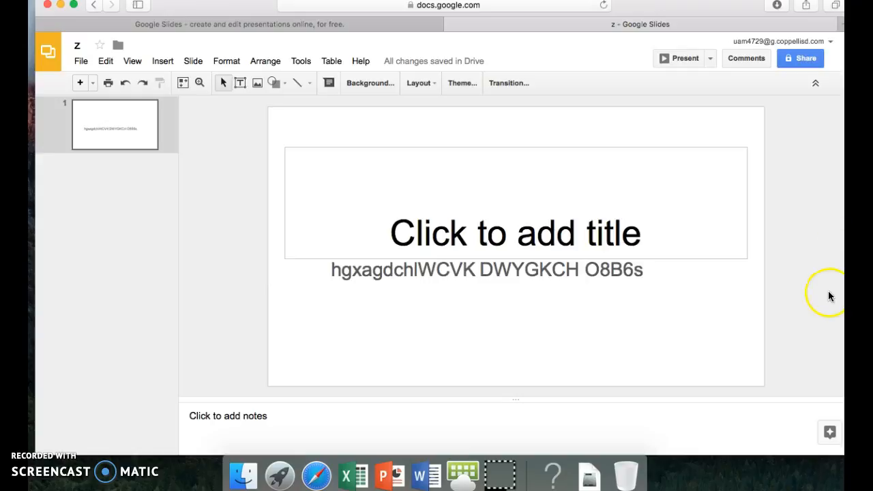
- Select the body text line below the title
left_click(487, 270)
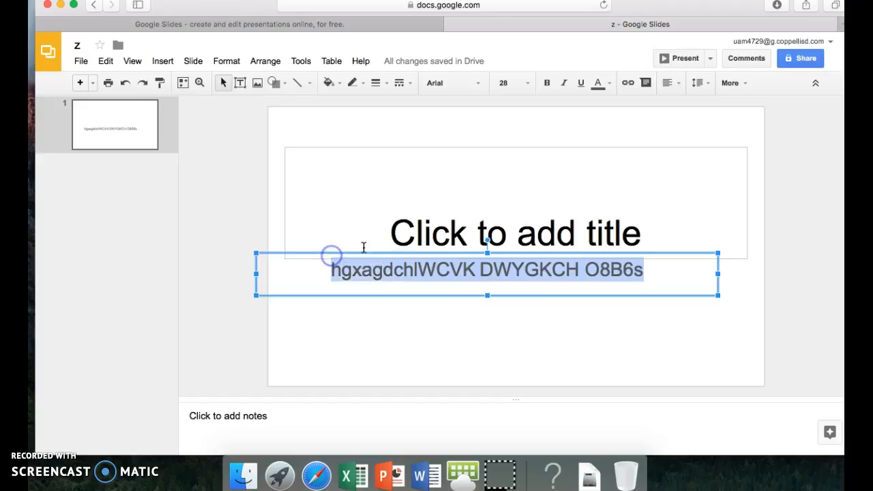
mouse_move(599, 83)
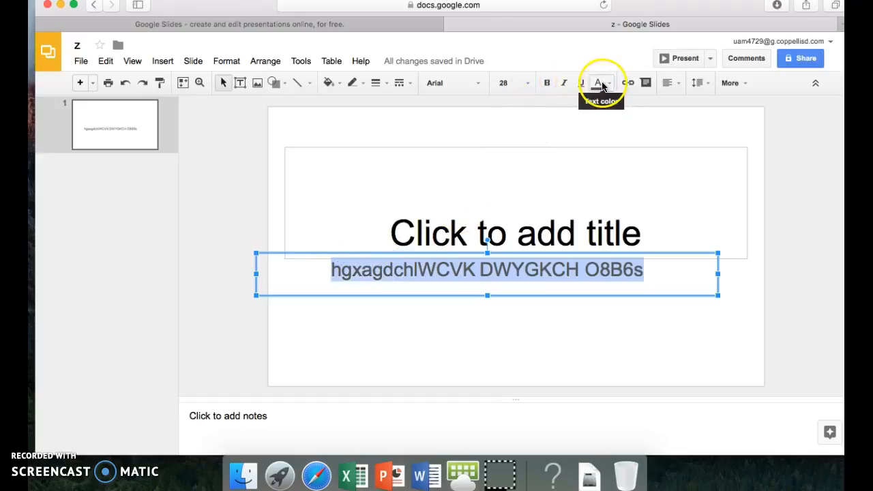
- Apply a yellow highlight colour to the selected body text
left_click(600, 82)
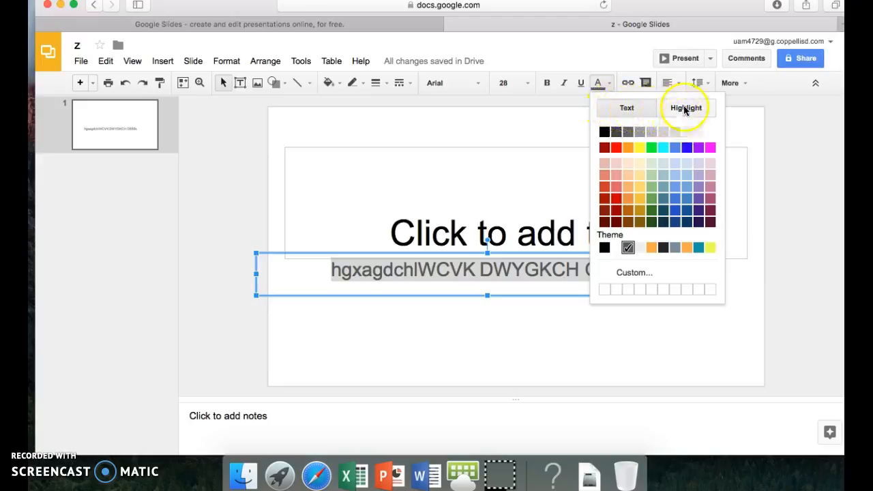
left_click(685, 107)
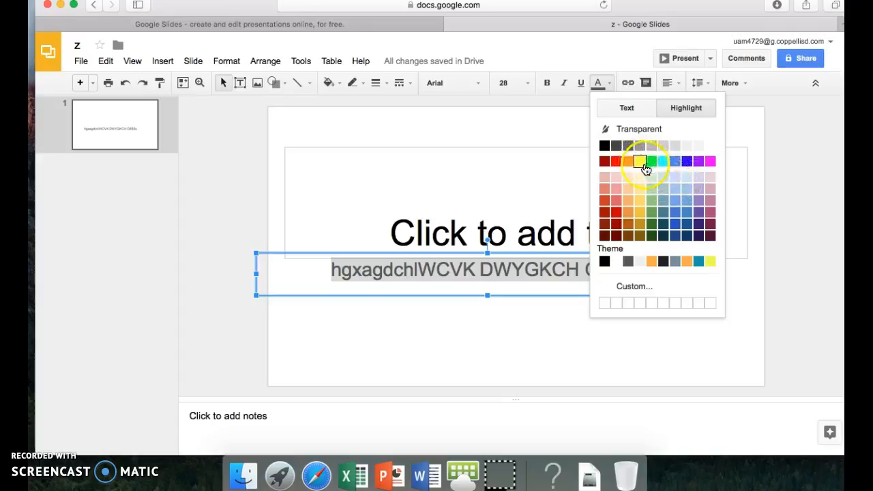
left_click(639, 161)
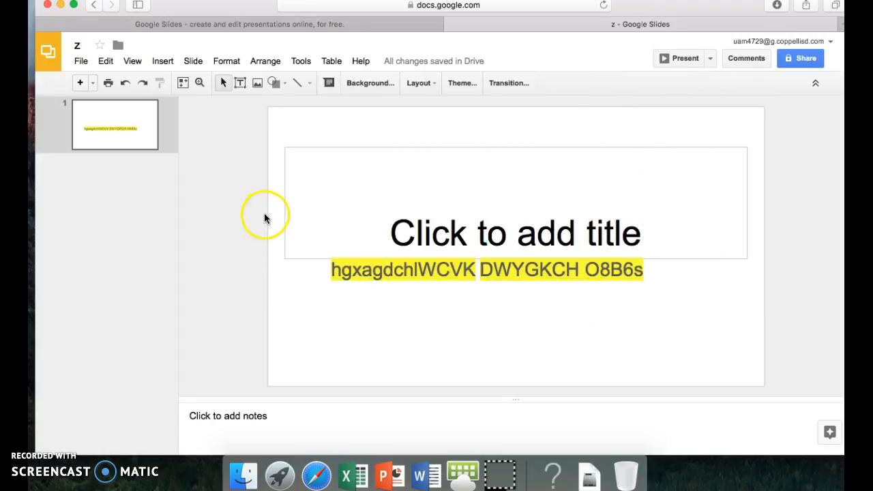
mouse_move(548, 287)
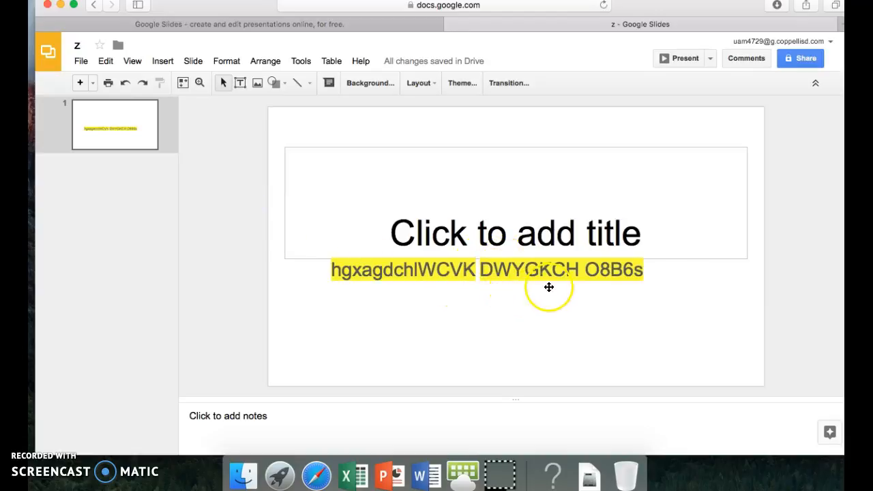
mouse_move(317, 358)
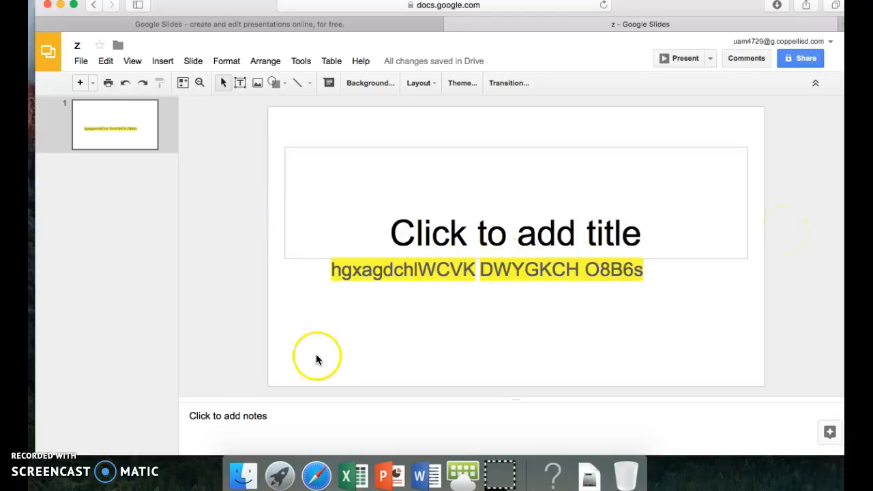
mouse_move(56, 450)
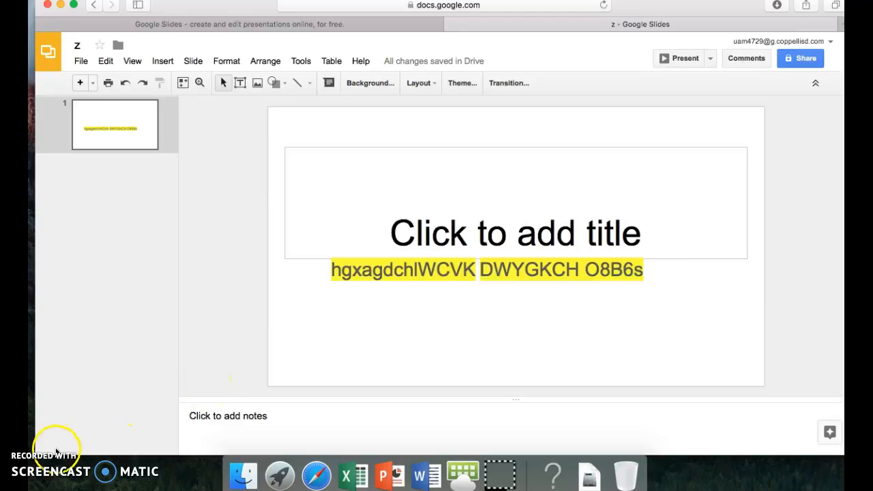